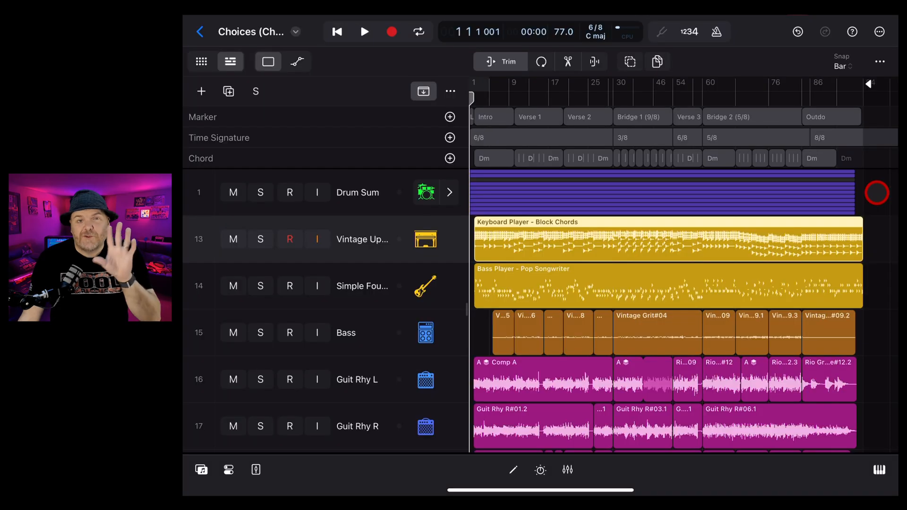
- Scroll the song project, then find the Logic Pro for iPad update in the App Store
scroll("down", 3)
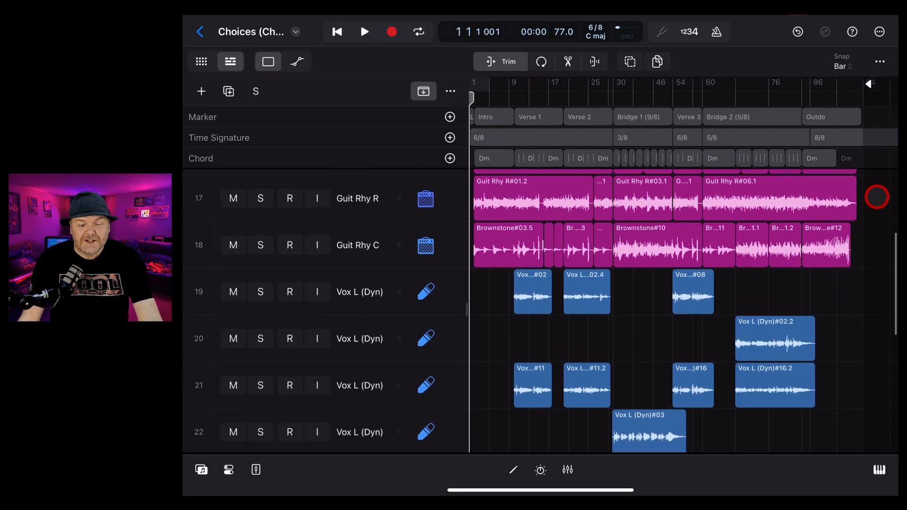
scroll("down", 3)
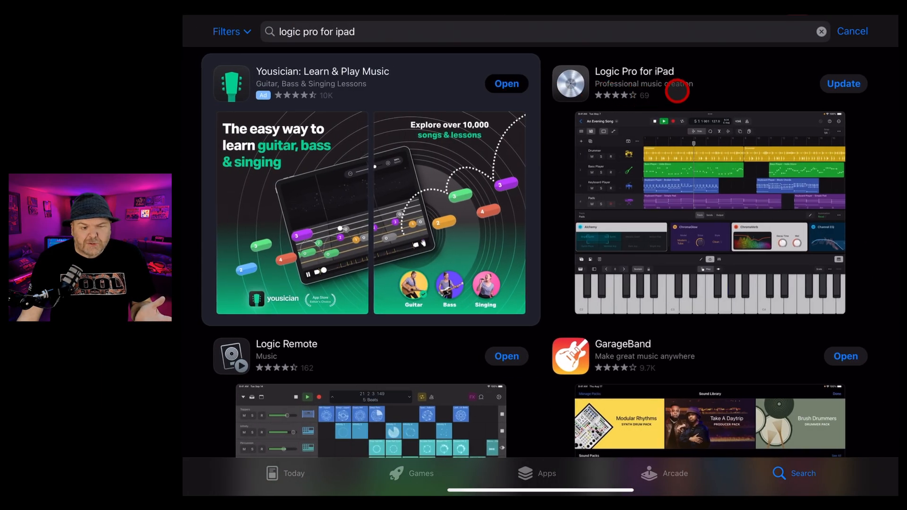
- Open the Logic Pro for iPad listing, review What's New, and update to 2.0.1
left_click(633, 84)
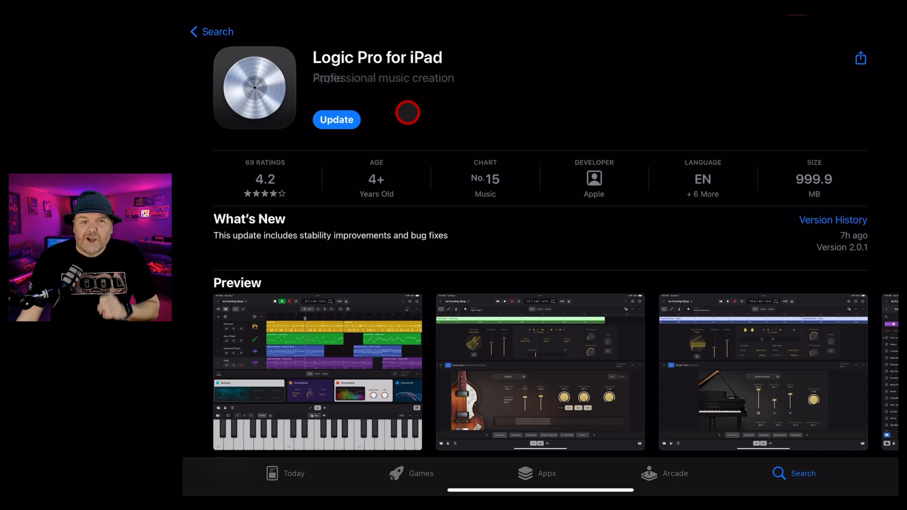
left_click(336, 120)
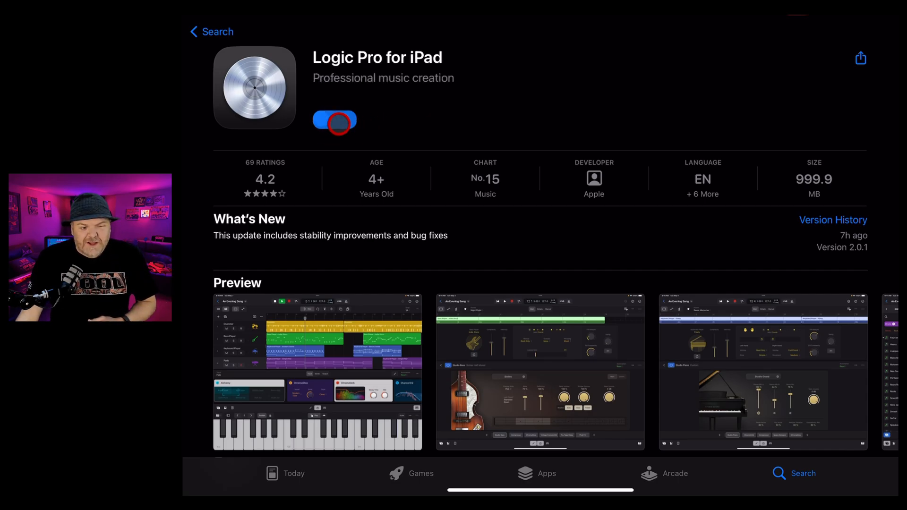
left_click(334, 121)
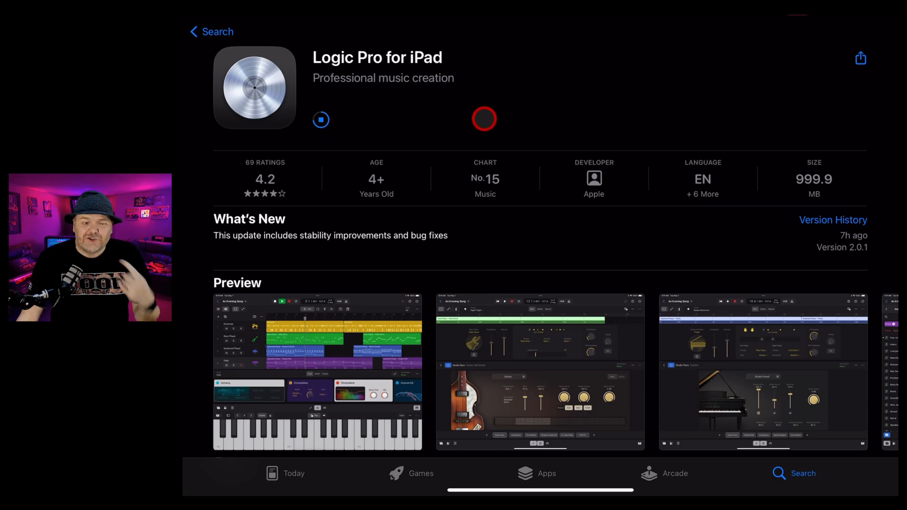
left_click(321, 120)
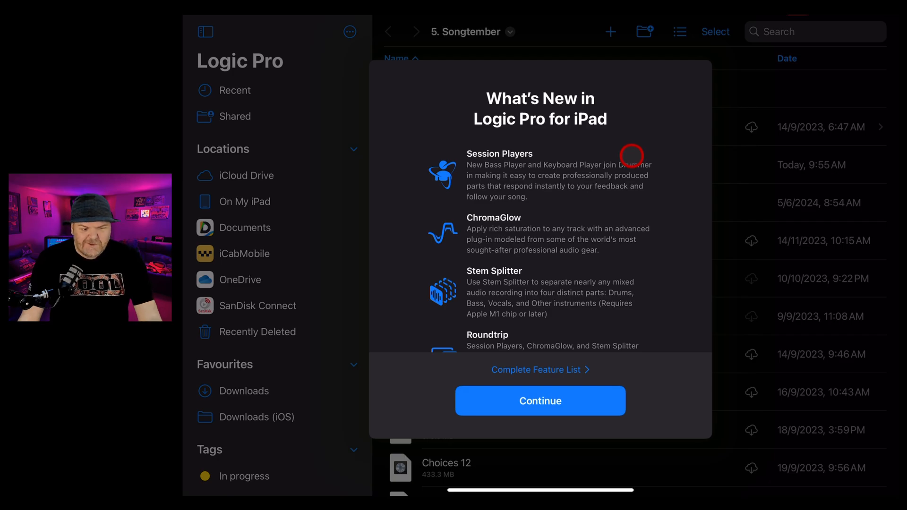
- Scroll through the What's New in Logic Pro for iPad overview and continue past it
scroll("down", 3)
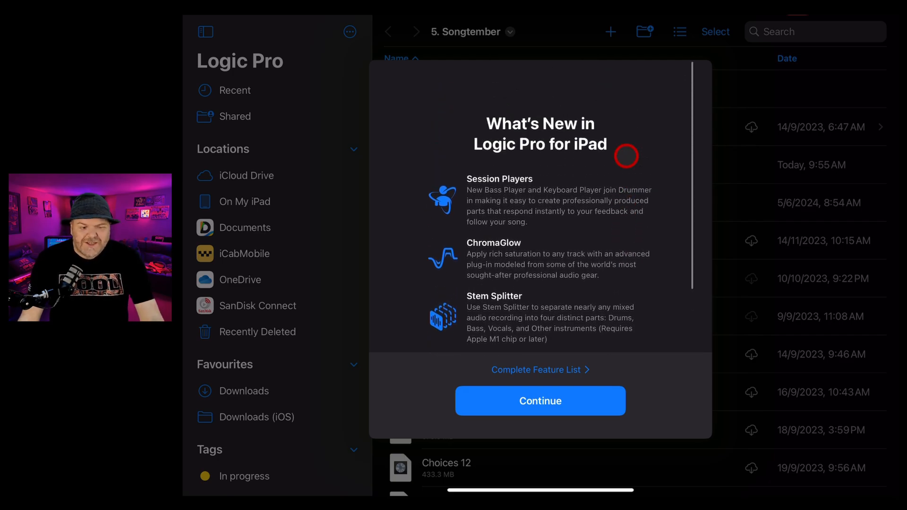
scroll("down", 3)
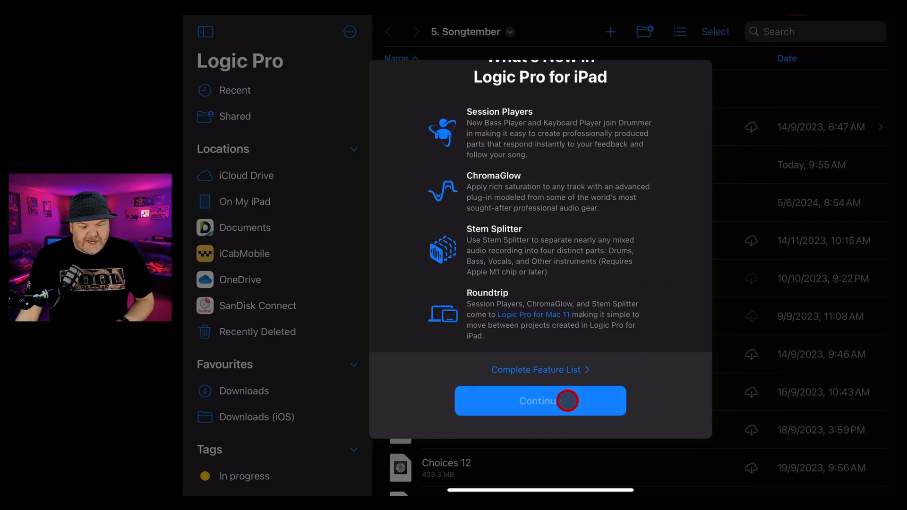
left_click(539, 400)
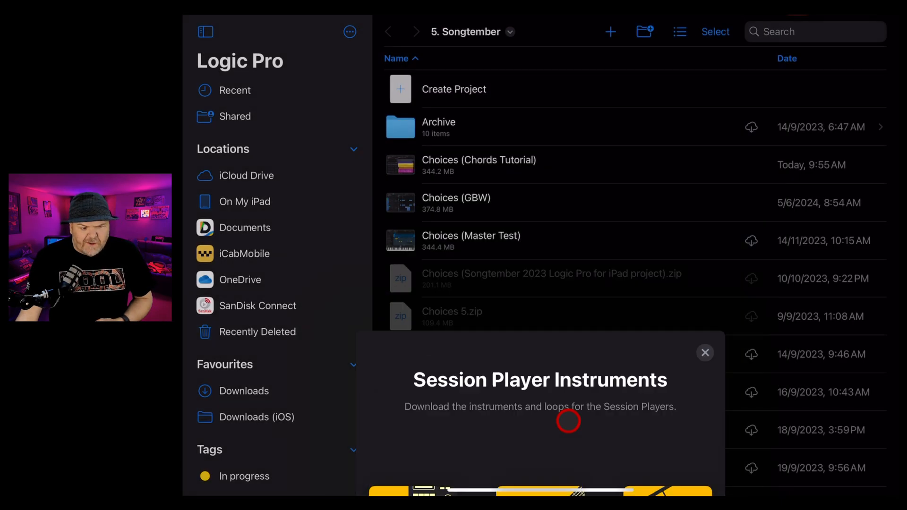
- Dismiss the Session Player download and rating prompts, then create an empty Tracks project
left_click(706, 353)
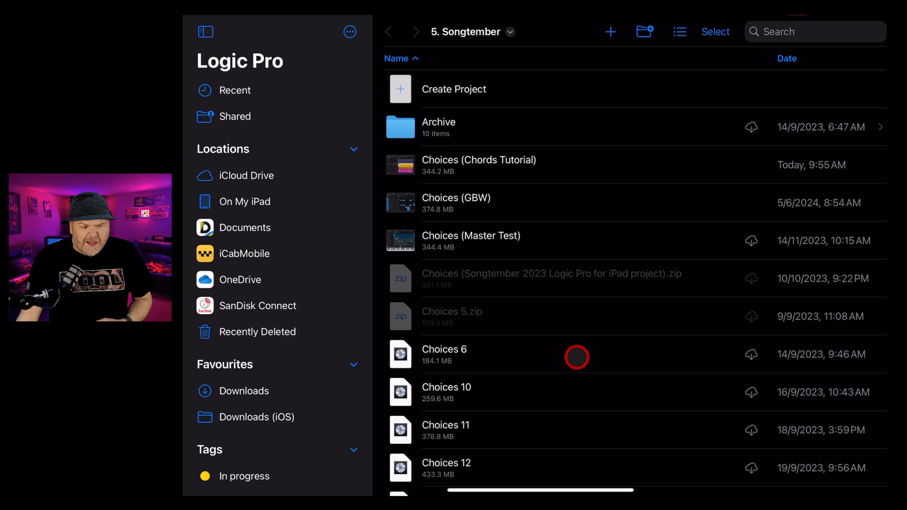
mouse_move(566, 217)
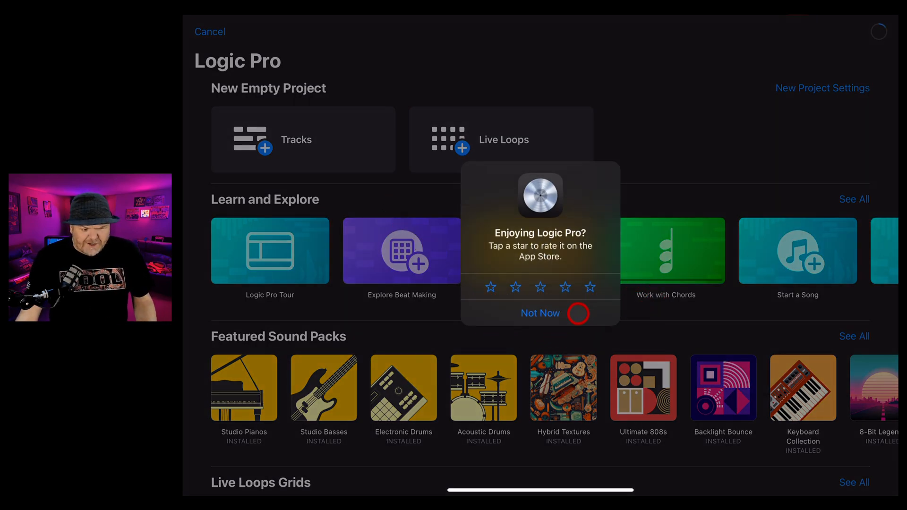
left_click(539, 313)
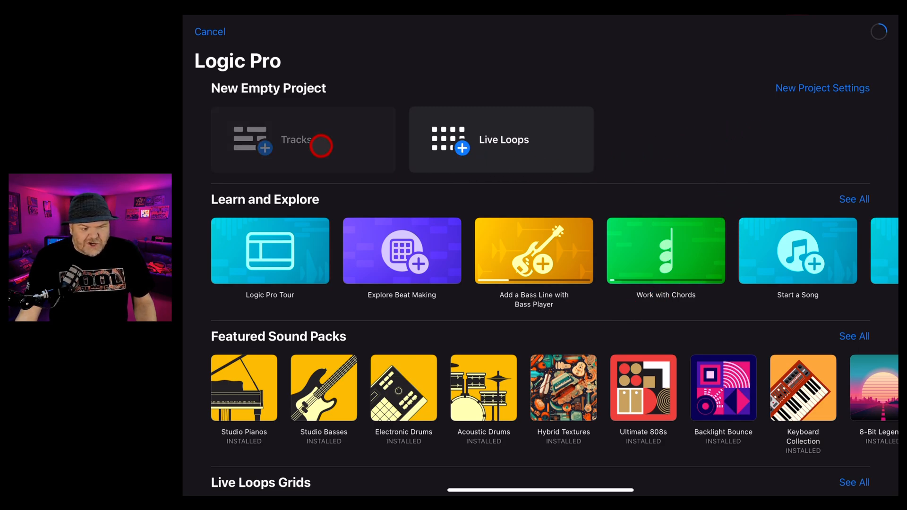
left_click(302, 139)
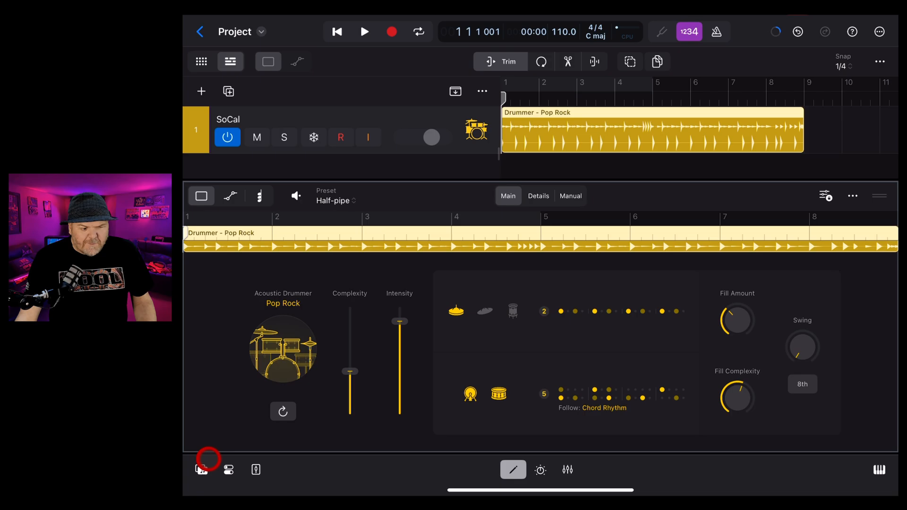
- In the Sound Library's Manage Packs list, choose Get All packs (832 MB)
left_click(201, 469)
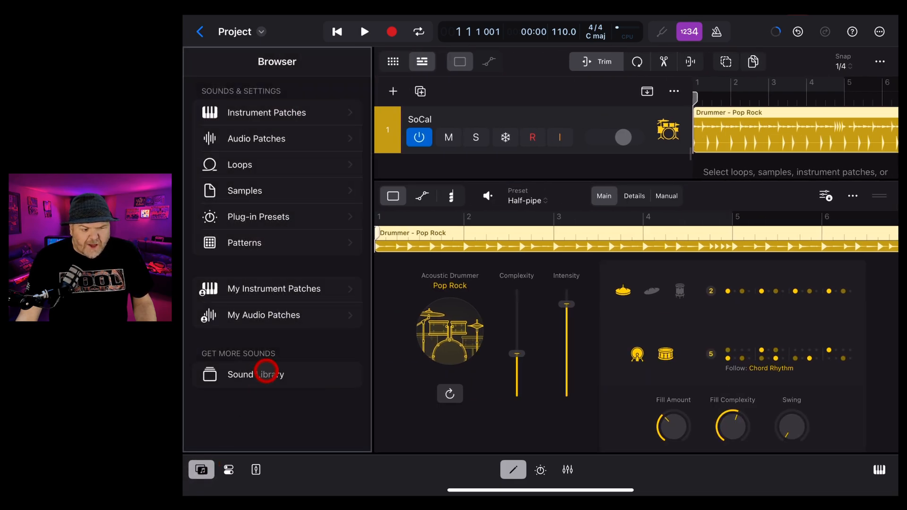
left_click(257, 374)
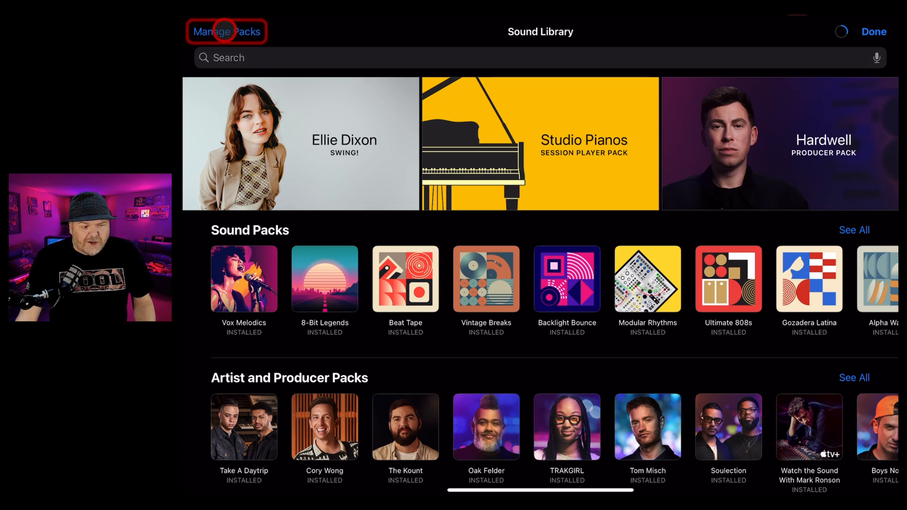
left_click(226, 31)
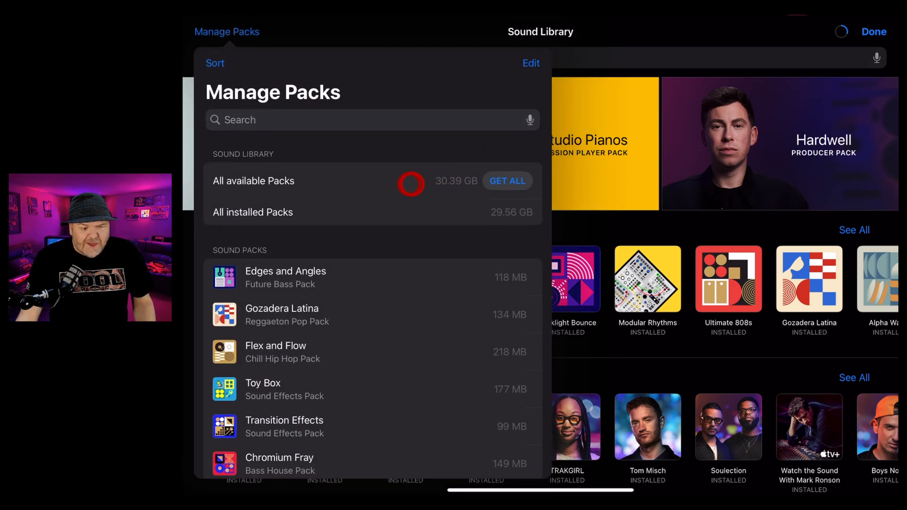
scroll("down", 3)
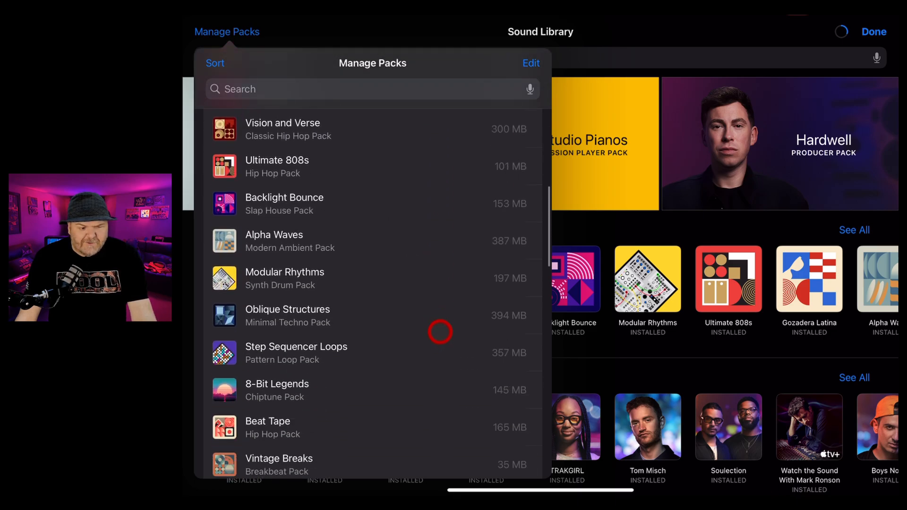
scroll("down", 3)
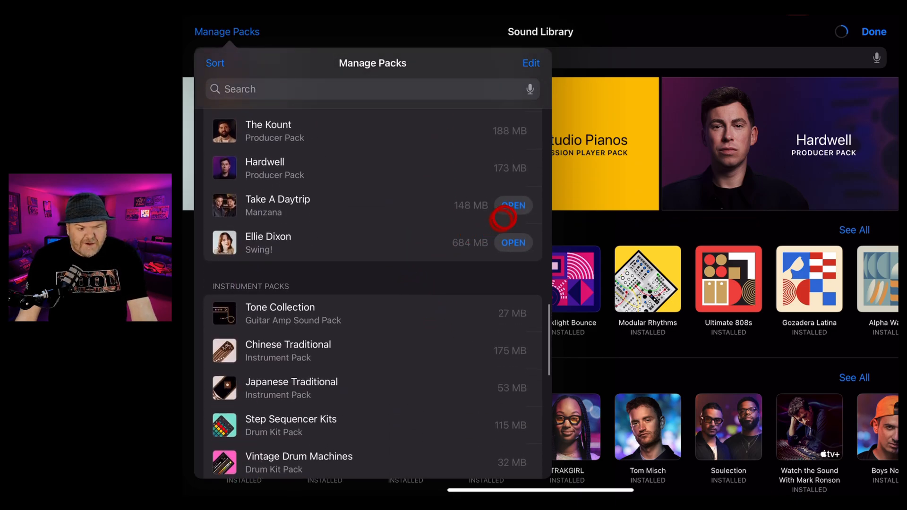
scroll("down", 3)
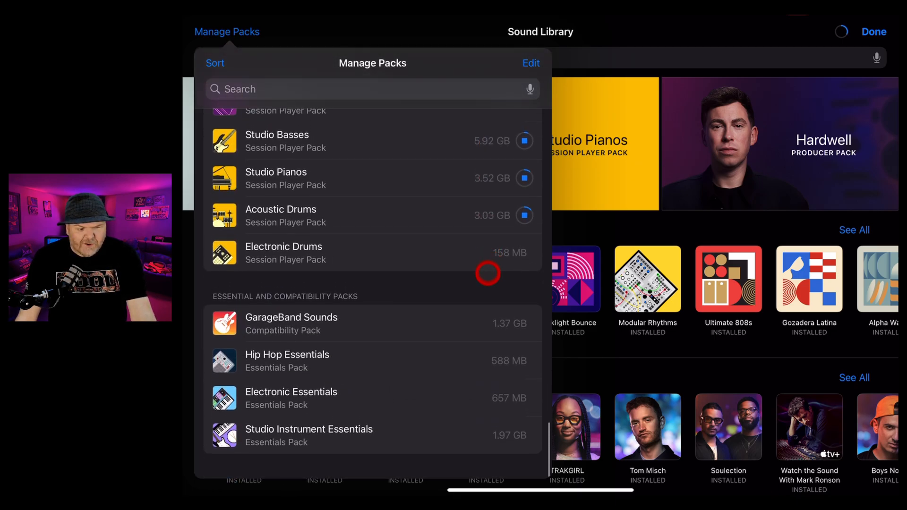
scroll("down", 3)
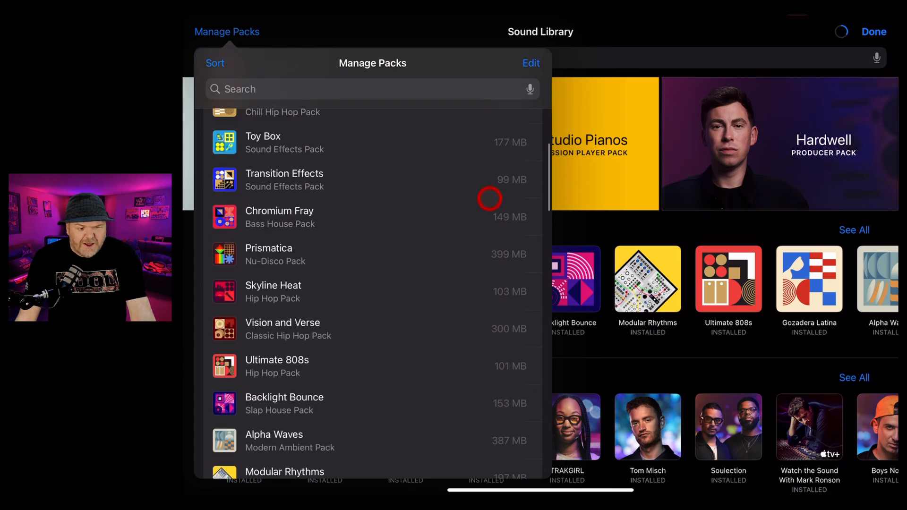
left_click(521, 183)
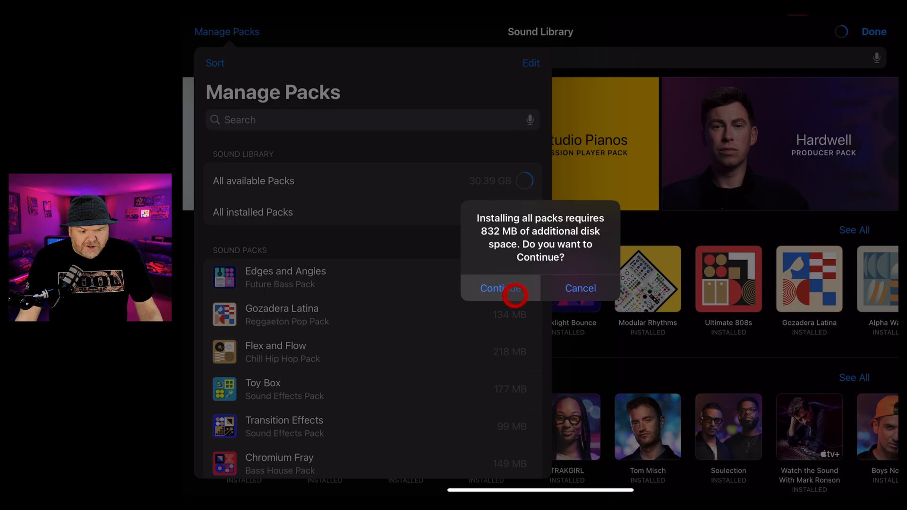
- Confirm the 832 MB install and watch Studio Basses, Pianos and Acoustic Drums download
left_click(498, 288)
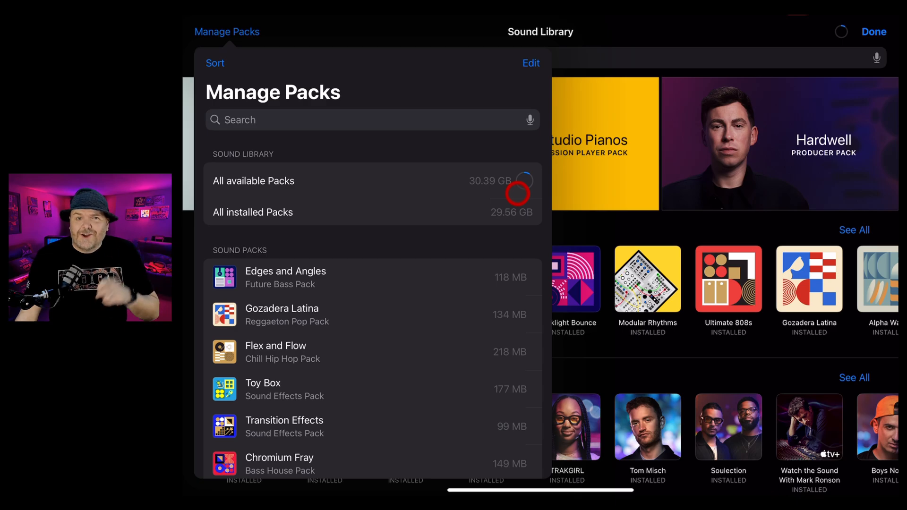
scroll("down", 3)
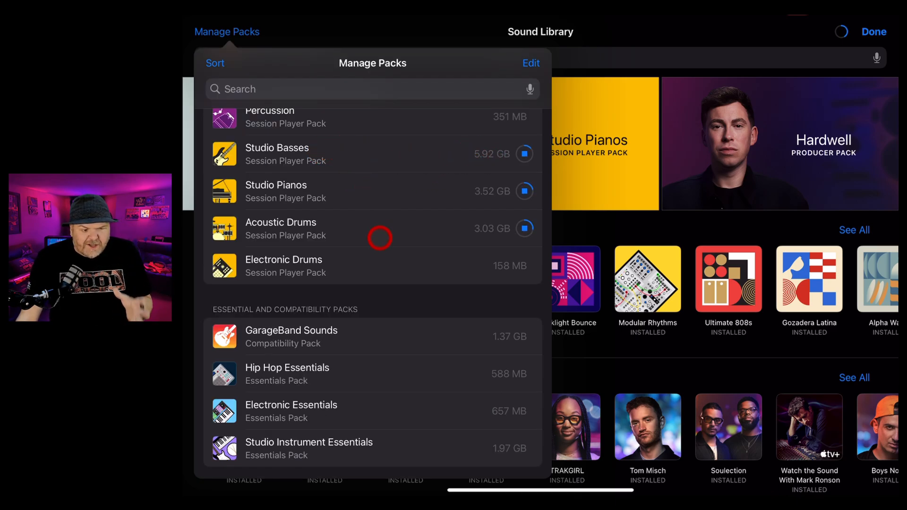
mouse_move(418, 243)
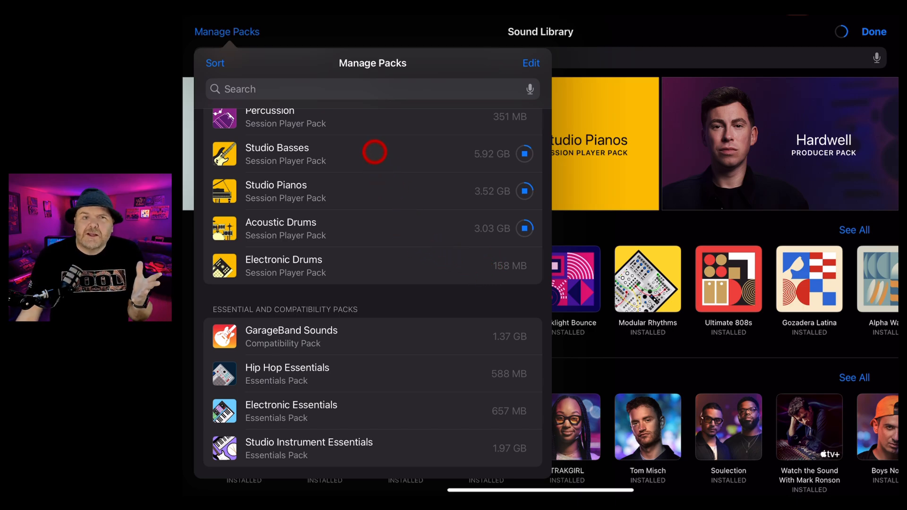
mouse_move(394, 164)
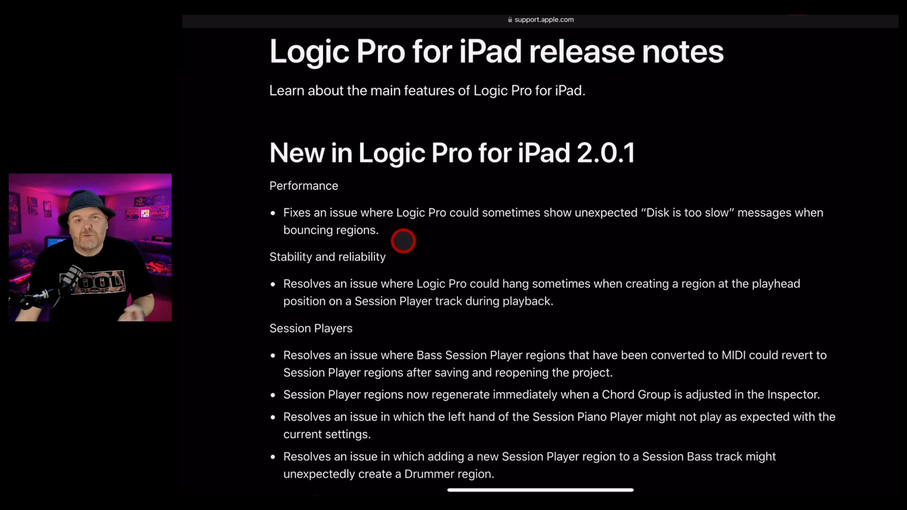
mouse_move(395, 266)
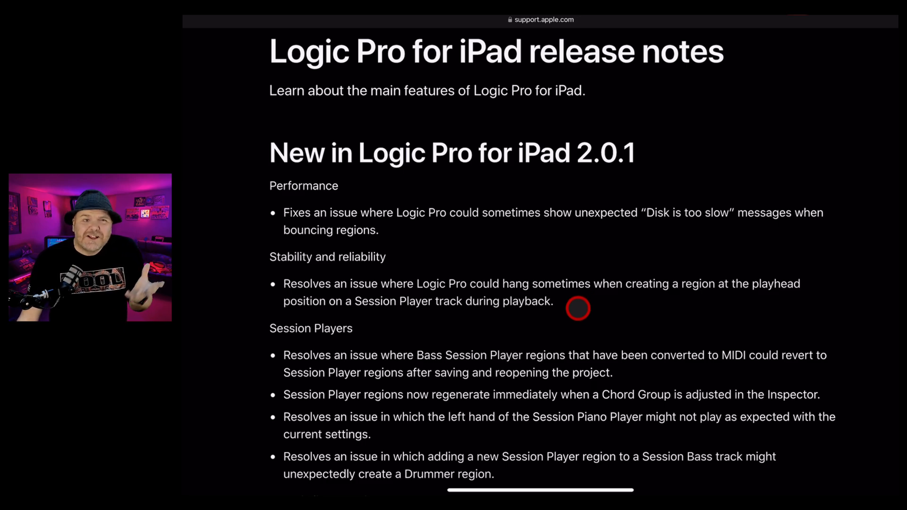
- Scroll the release notes through the Session Players, Sound Library and Plug-ins fixes
scroll("down", 3)
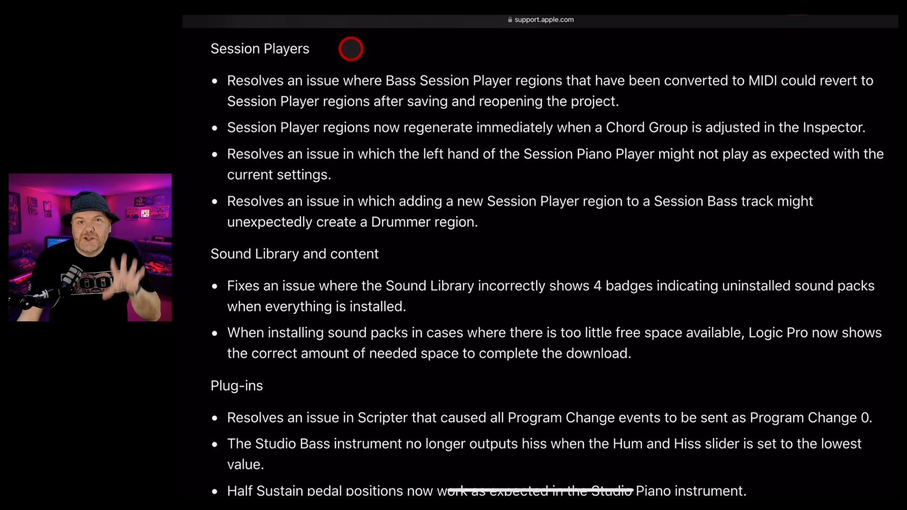
mouse_move(301, 86)
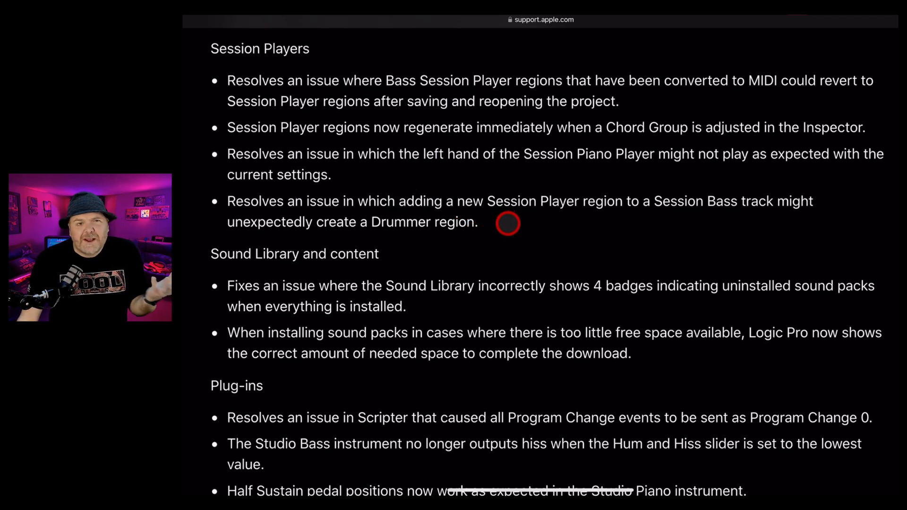
mouse_move(569, 249)
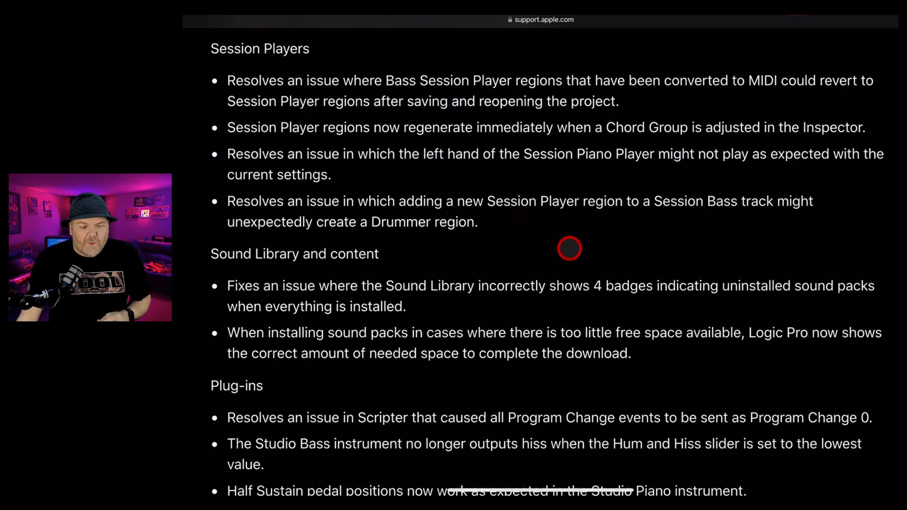
mouse_move(501, 293)
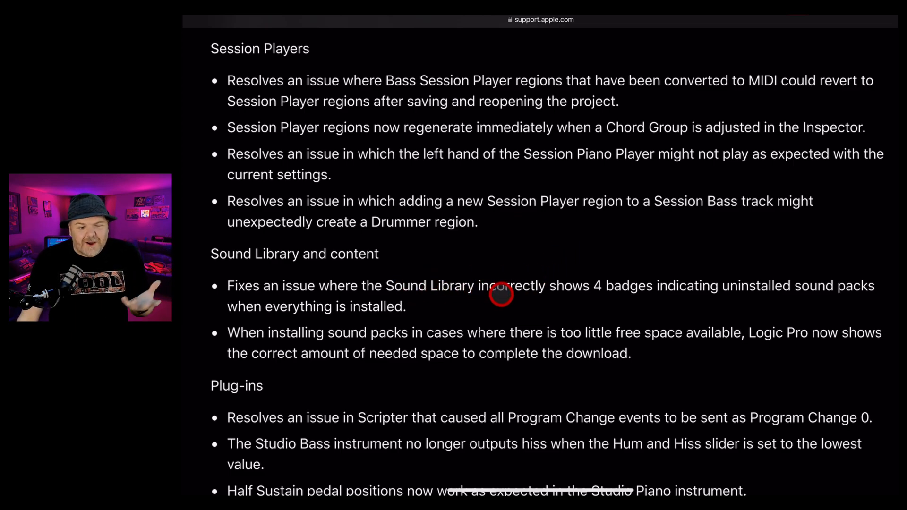
mouse_move(565, 305)
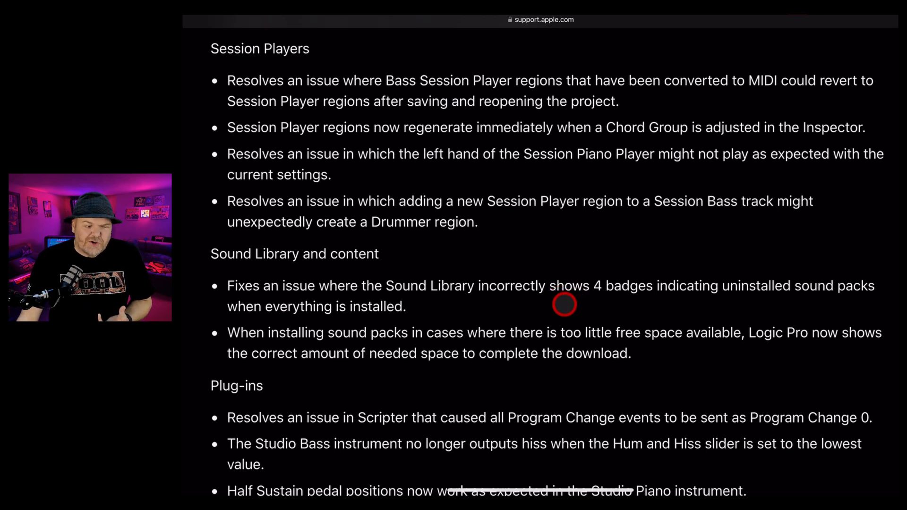
mouse_move(559, 307)
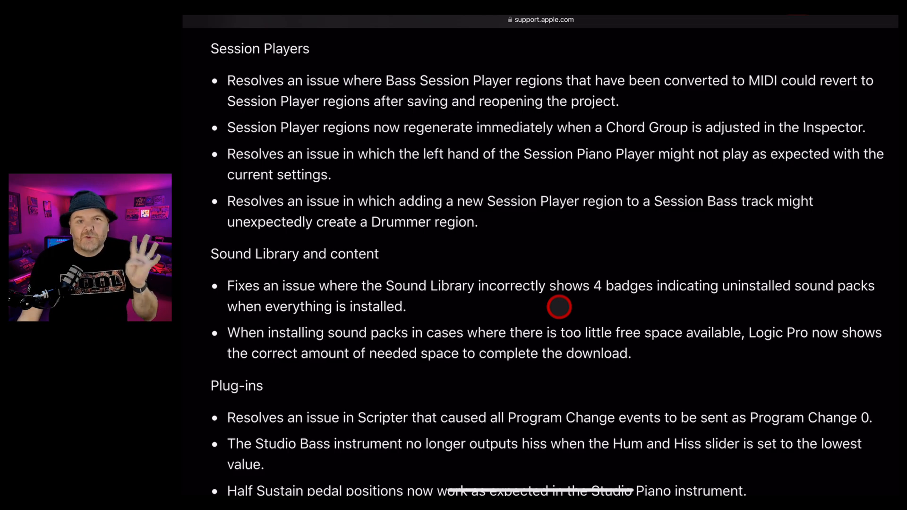
mouse_move(508, 269)
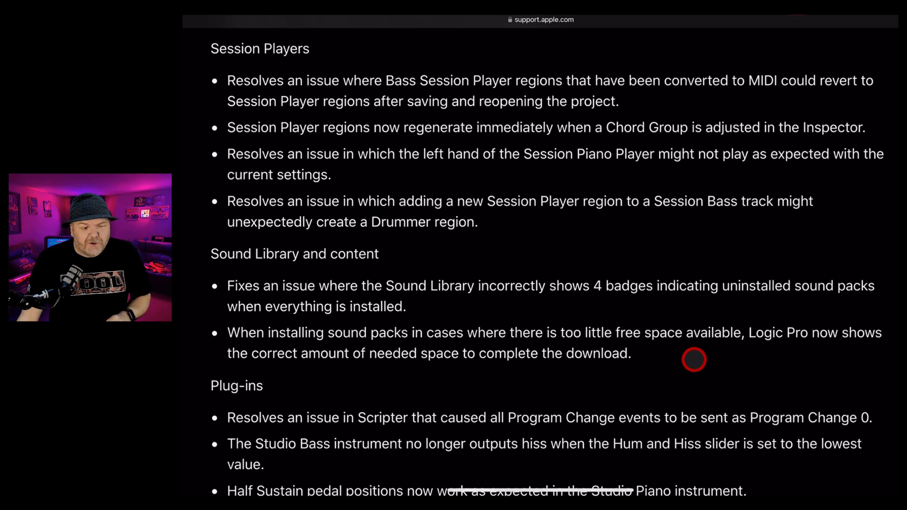
mouse_move(672, 353)
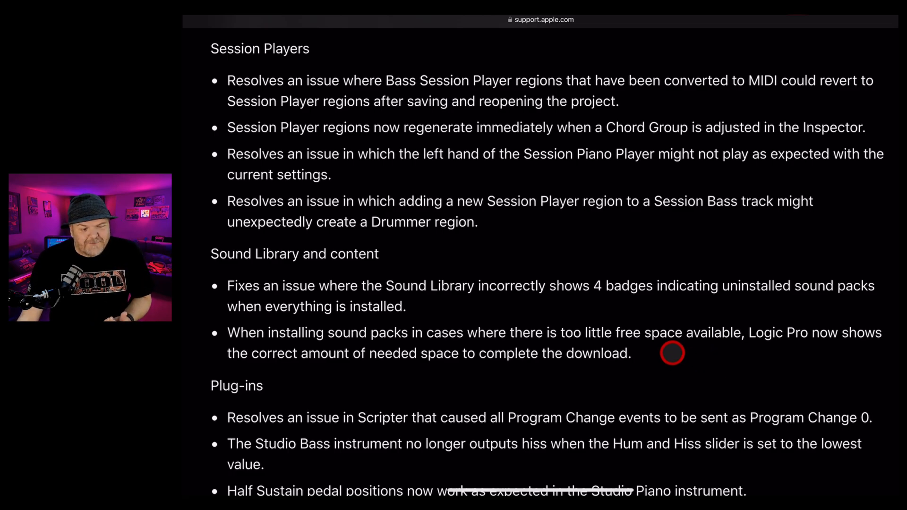
scroll("down", 3)
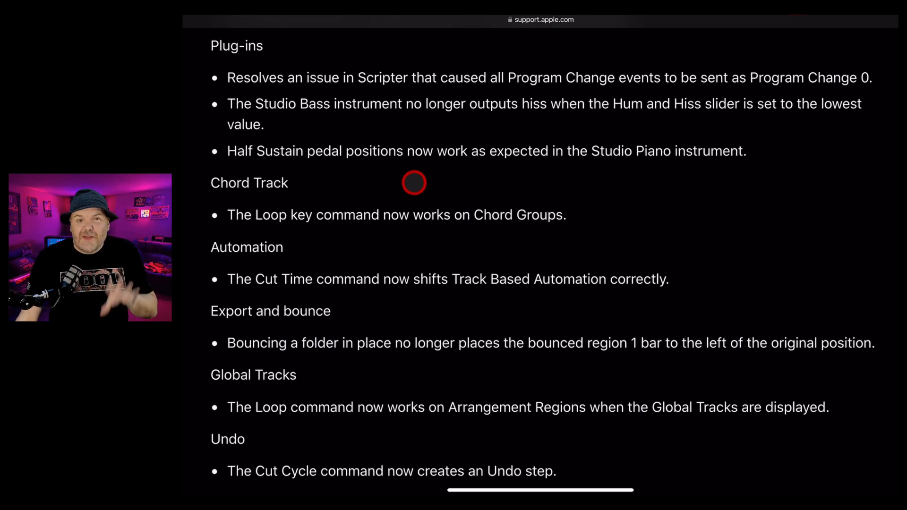
mouse_move(294, 185)
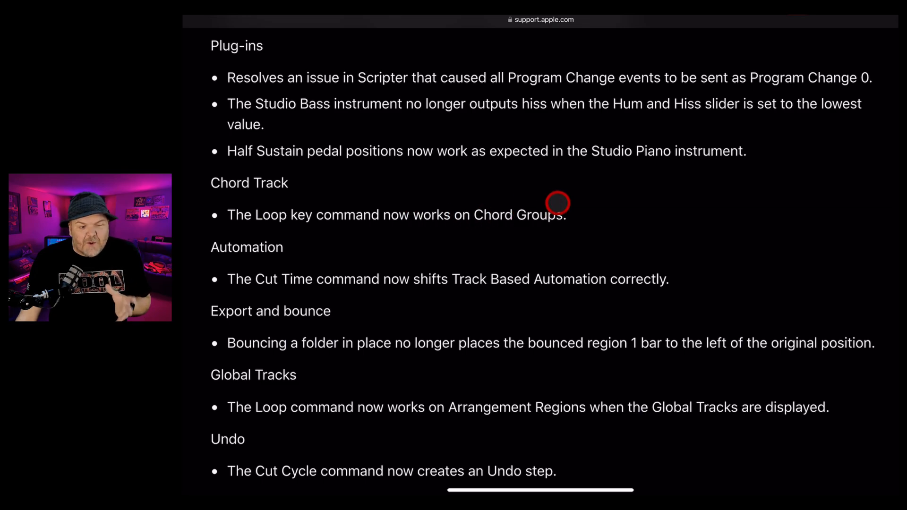
mouse_move(599, 208)
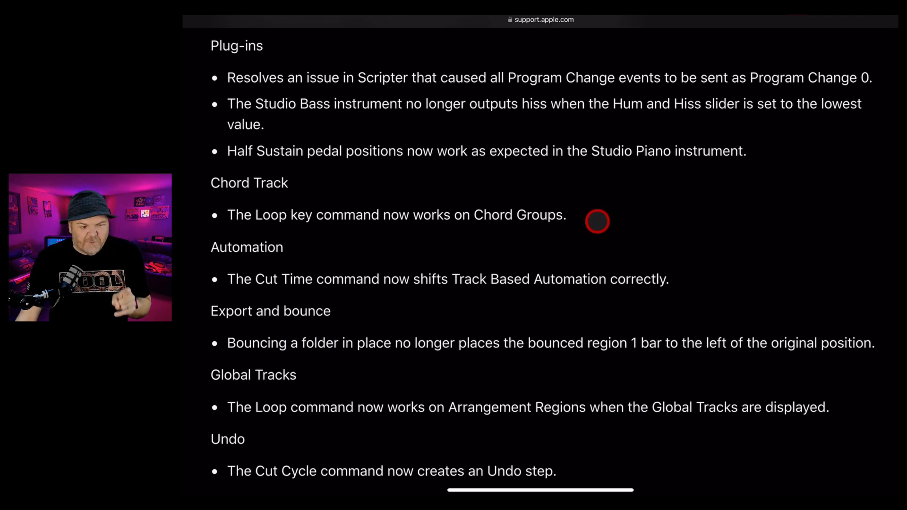
mouse_move(586, 226)
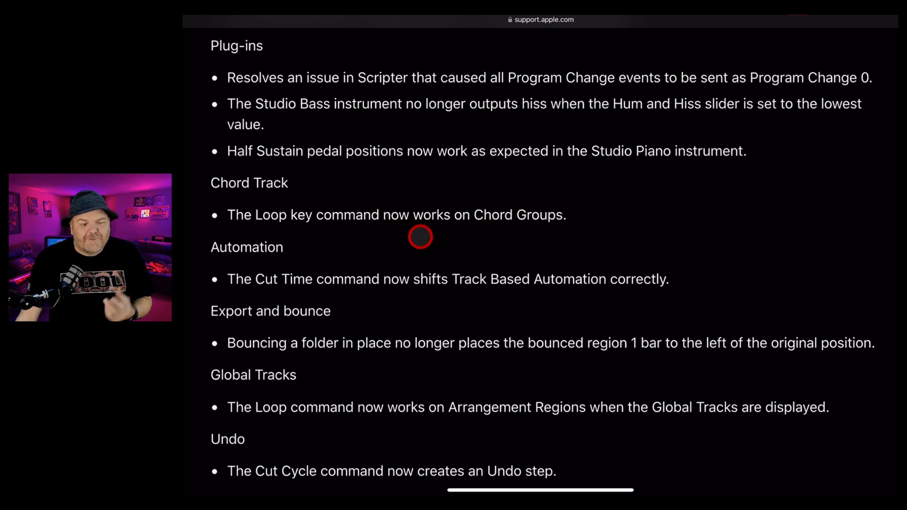
mouse_move(601, 218)
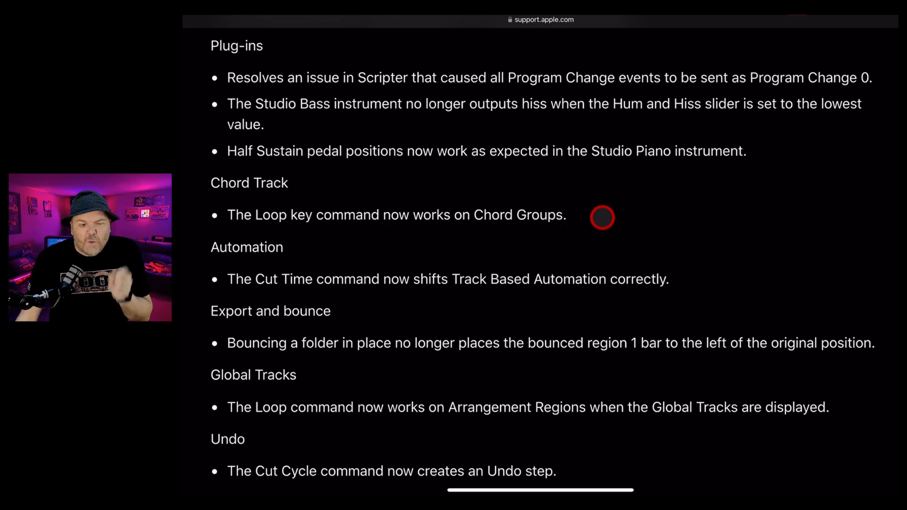
mouse_move(311, 253)
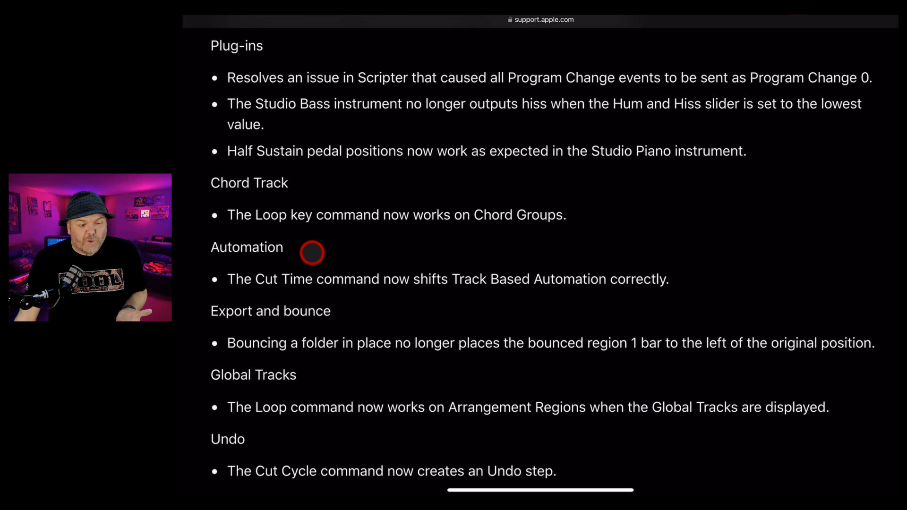
mouse_move(427, 304)
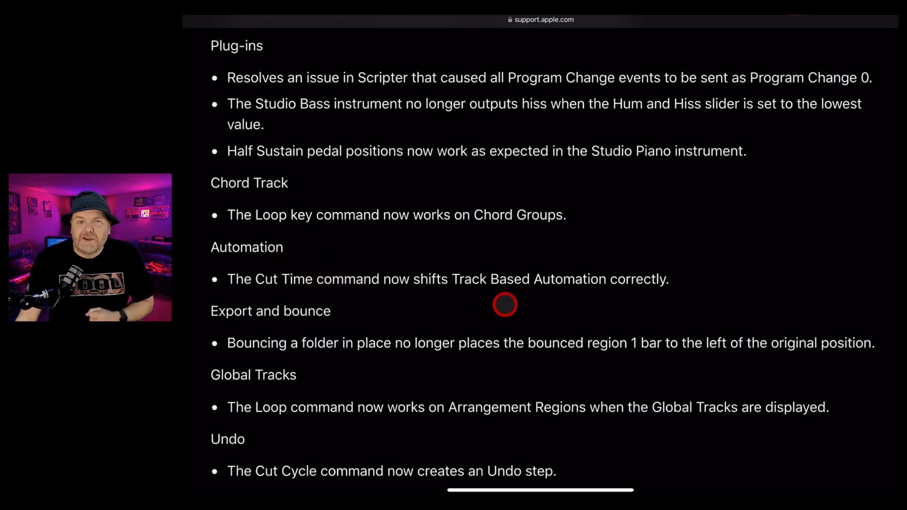
mouse_move(355, 366)
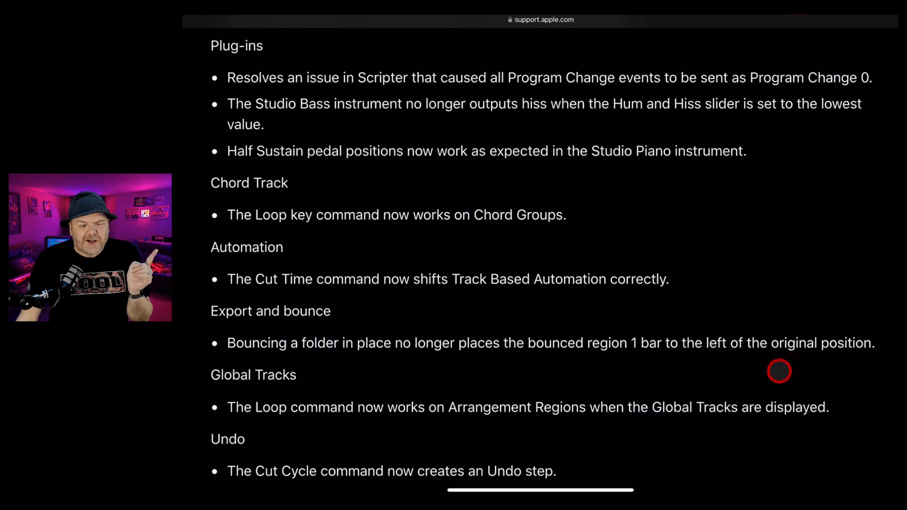
mouse_move(362, 312)
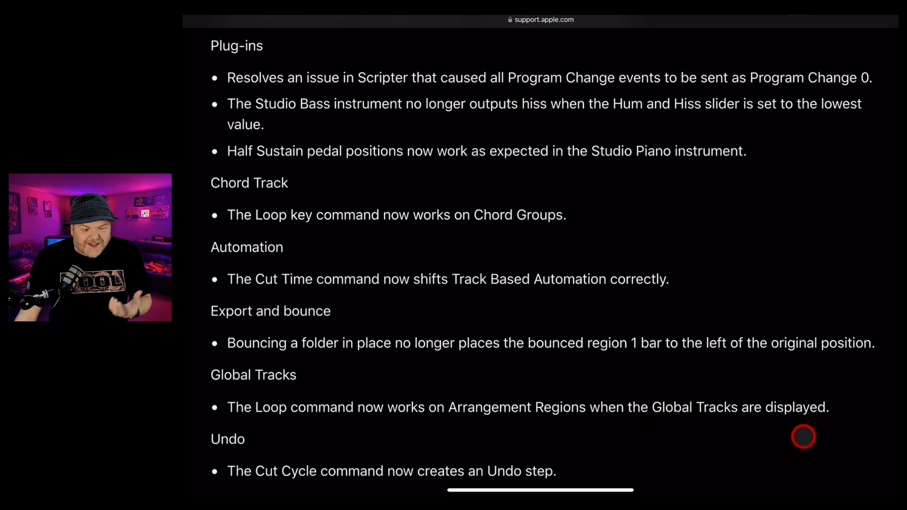
mouse_move(508, 377)
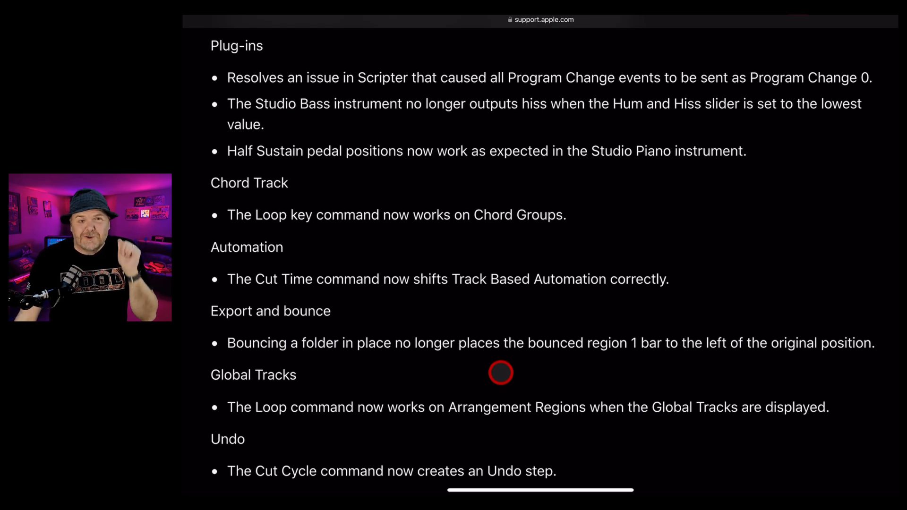
mouse_move(268, 426)
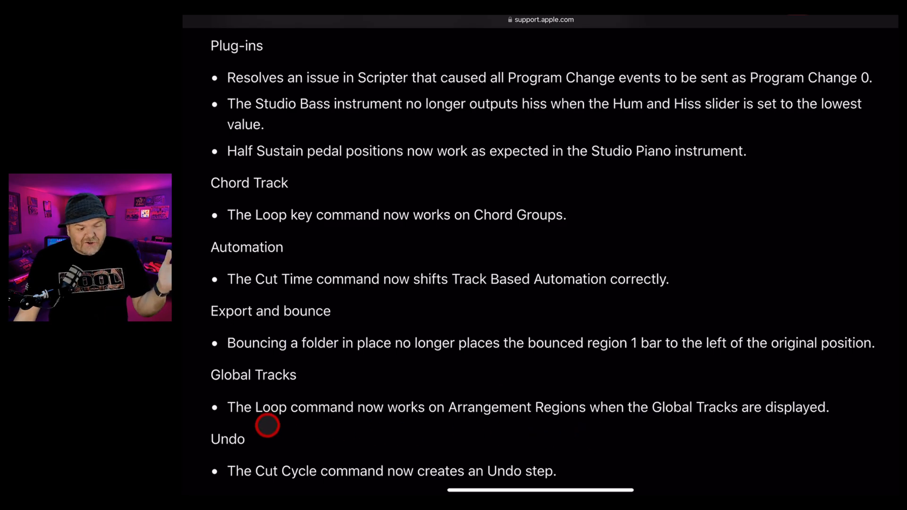
mouse_move(603, 437)
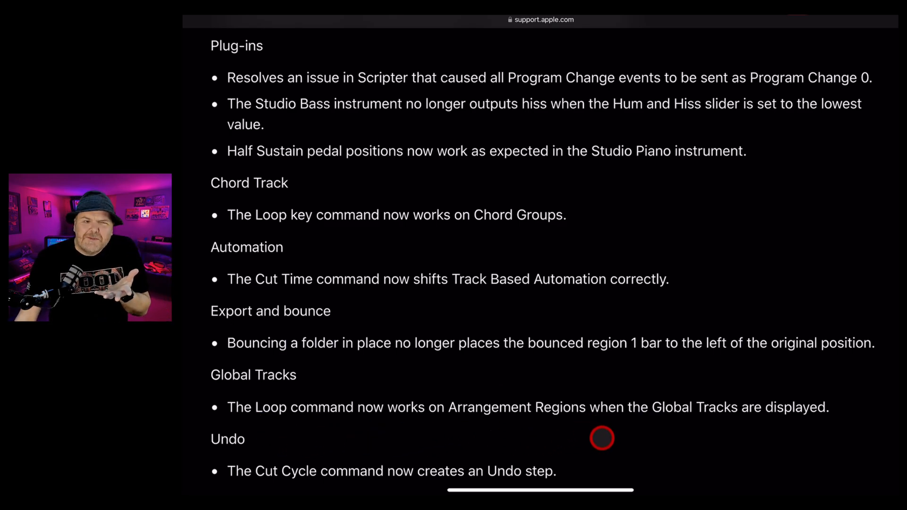
mouse_move(600, 443)
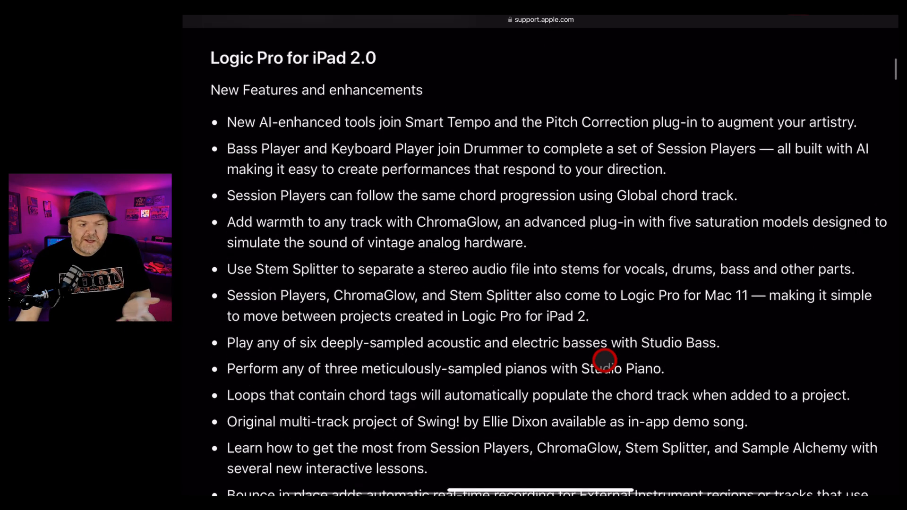
- Scroll the release notes down to the 2.0 'New Features and enhancements' section
scroll("down", 3)
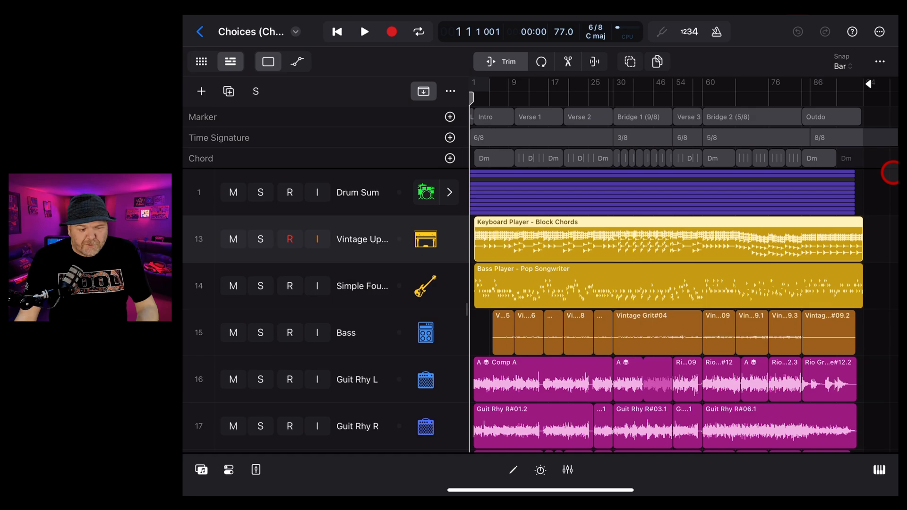
- Zoom to the arrangement's end, select the final Dm chord group, and switch to the Loop tool
scroll("down", 3)
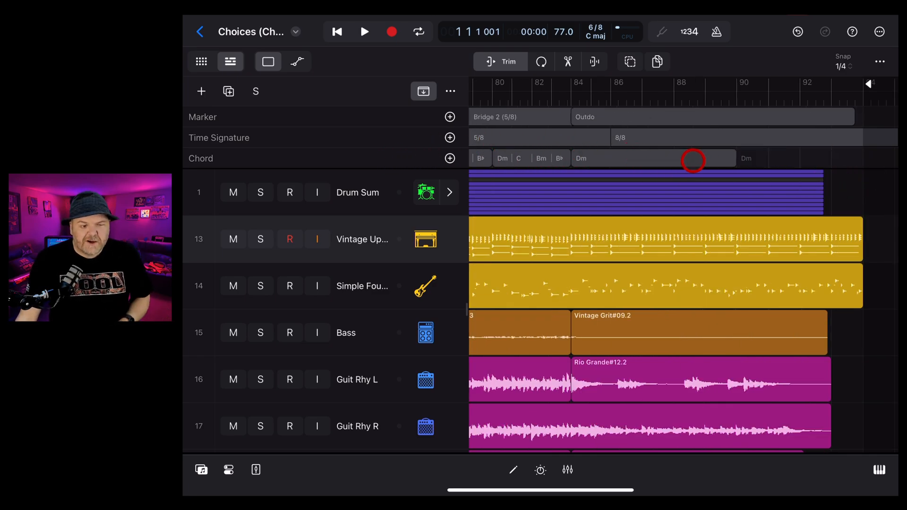
left_click(652, 158)
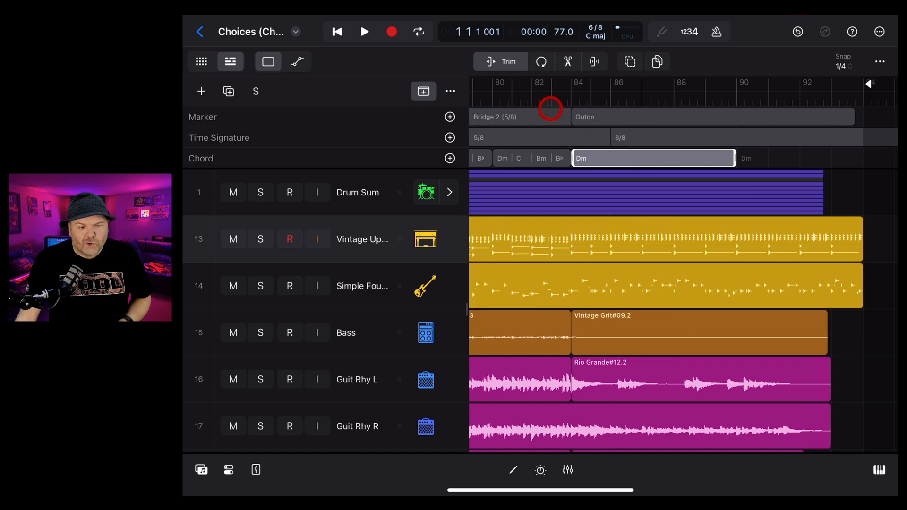
left_click(541, 61)
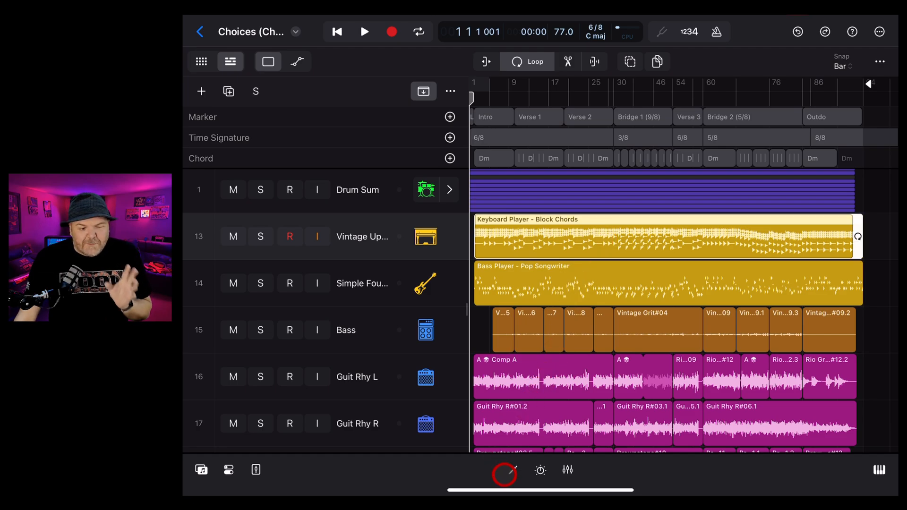
- Copy the first bar's Keyboard Player pattern from the editor's Manual tab
left_click(512, 470)
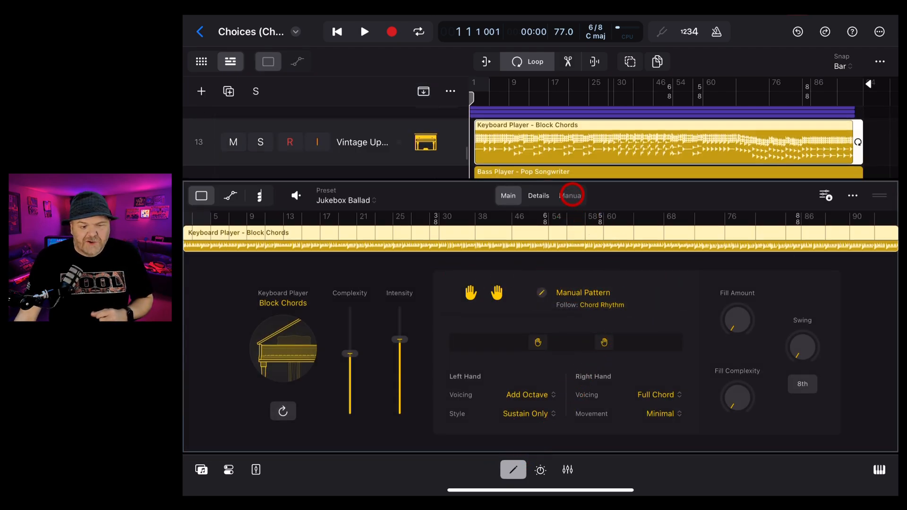
left_click(570, 195)
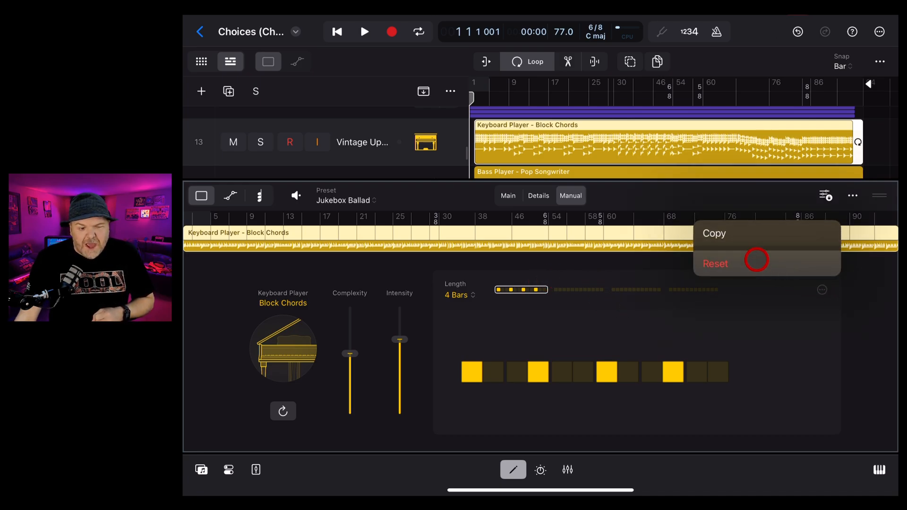
left_click(715, 263)
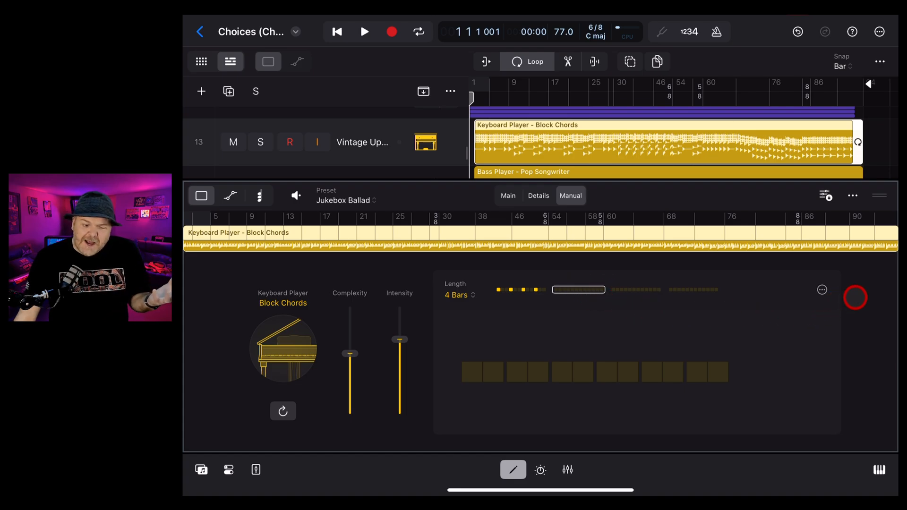
- Paste the pattern into the next bar and play back the soloed Session Players
left_click(853, 195)
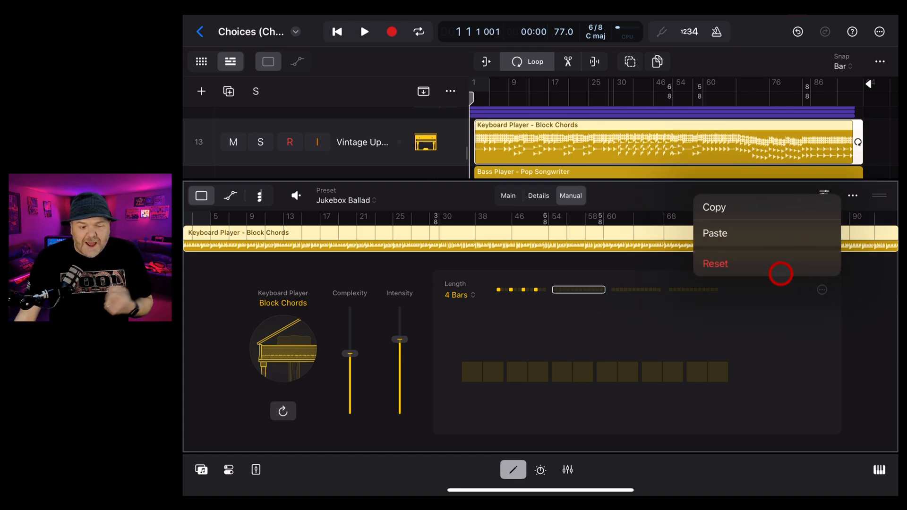
left_click(716, 264)
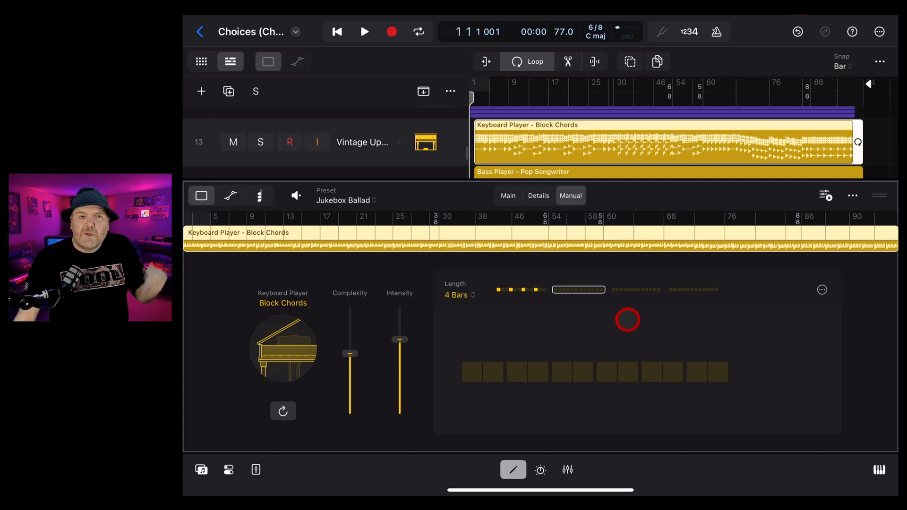
left_click(364, 32)
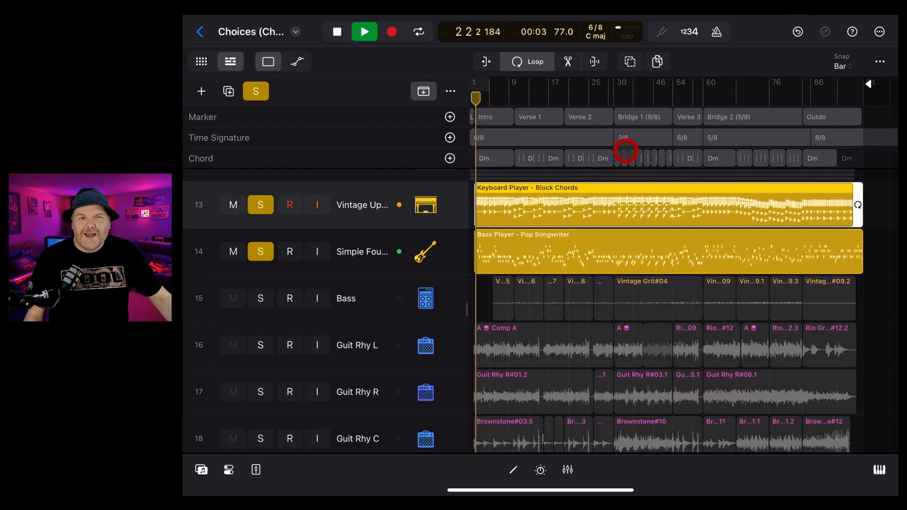